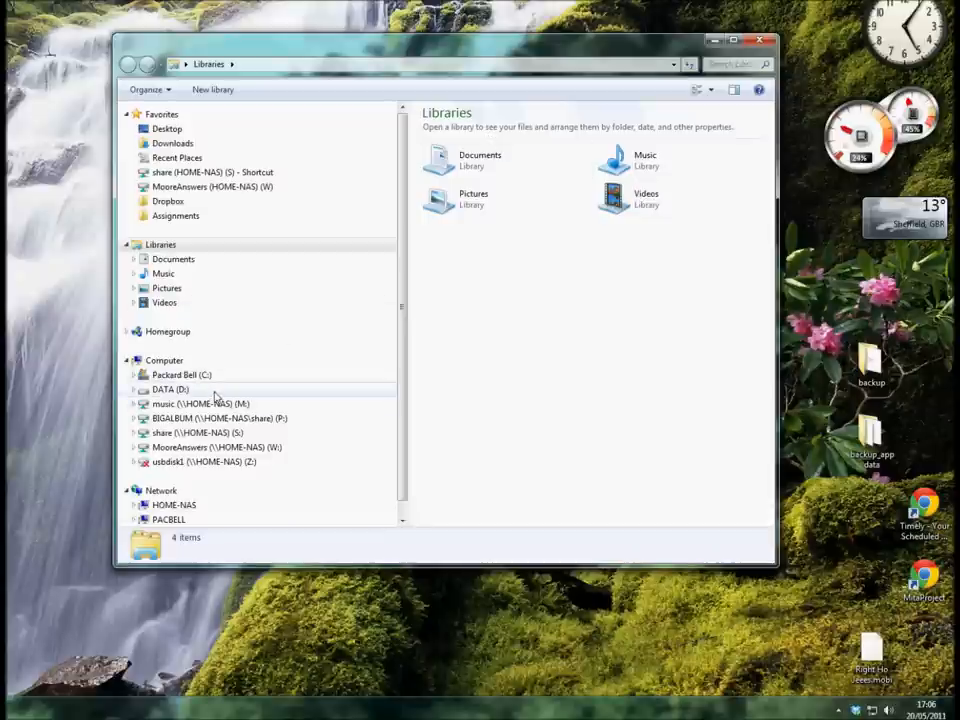
mouse_move(215, 390)
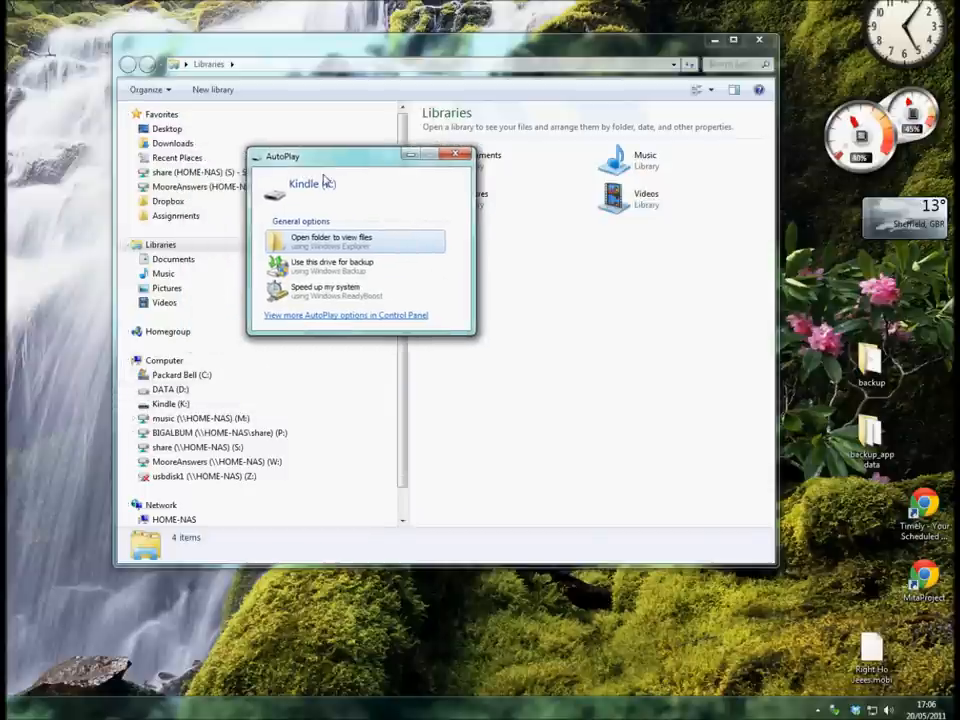
mouse_move(365, 193)
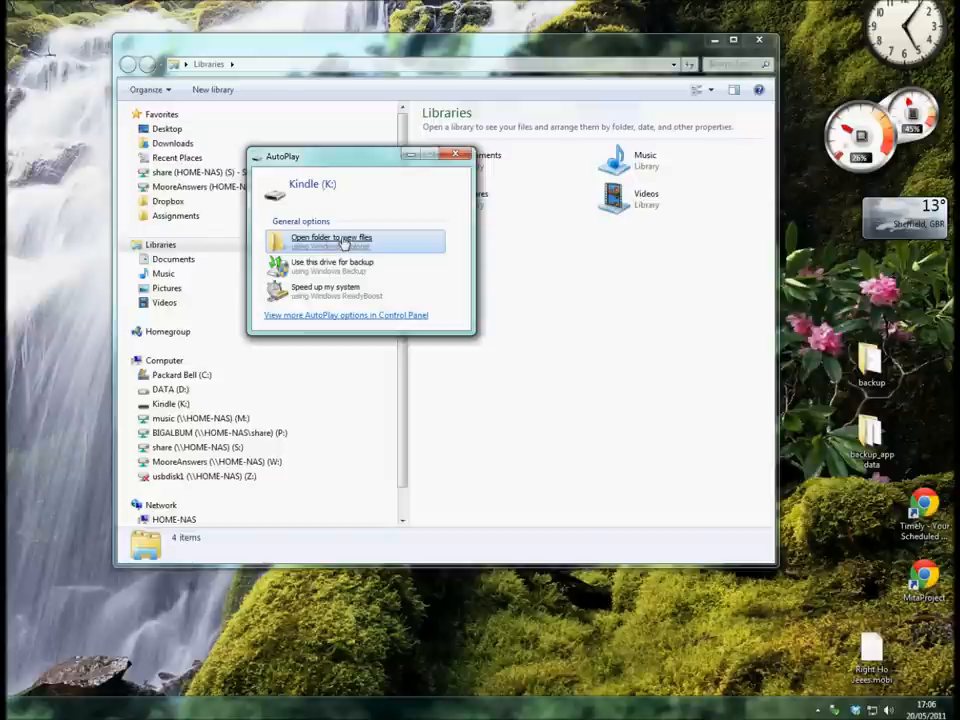
- Choose 'Open folder to view files' in AutoPlay to browse the Kindle (K:) drive
click(331, 240)
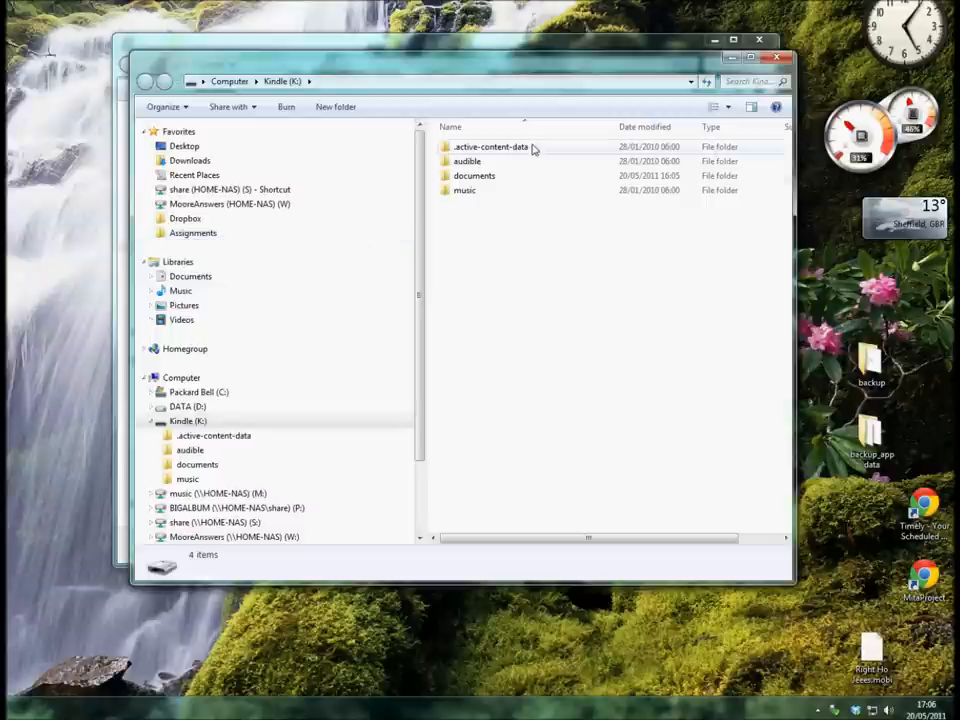
mouse_move(507, 190)
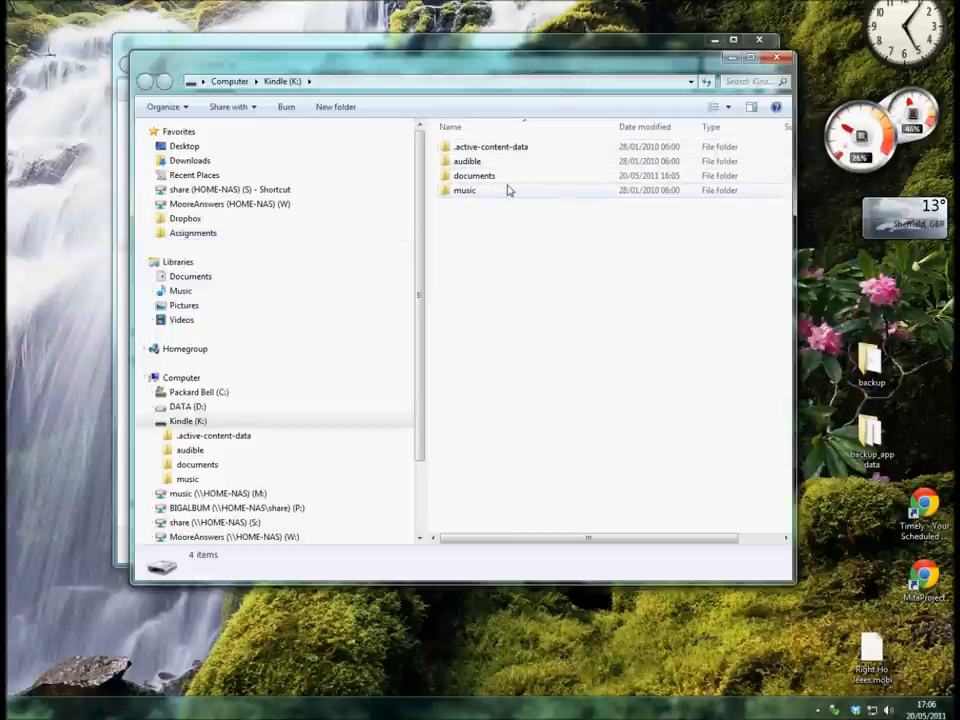
mouse_move(490, 193)
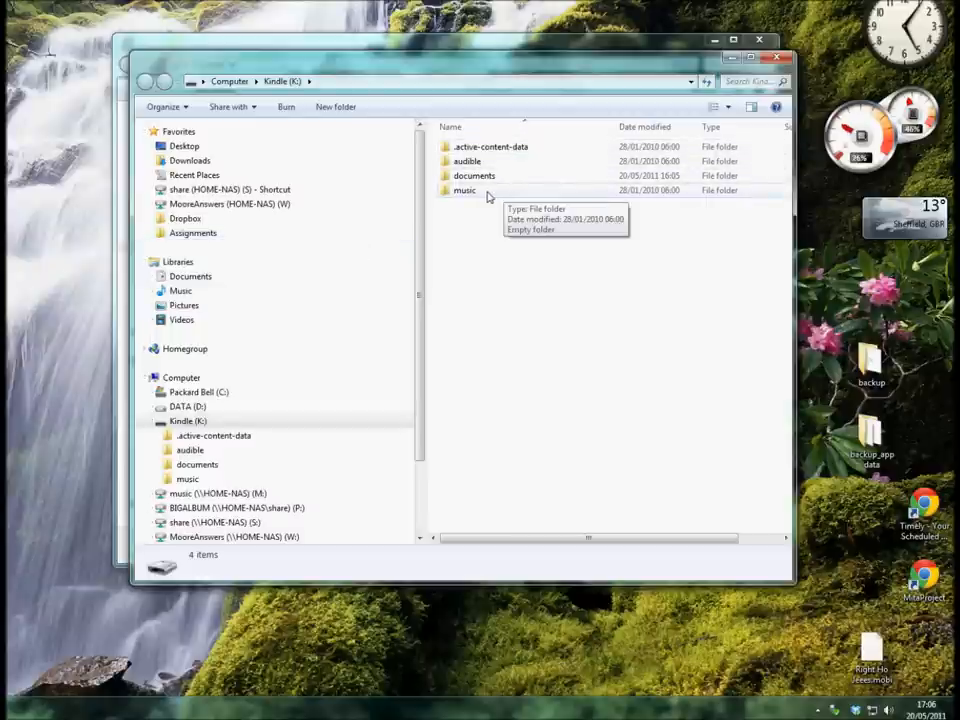
mouse_move(475, 161)
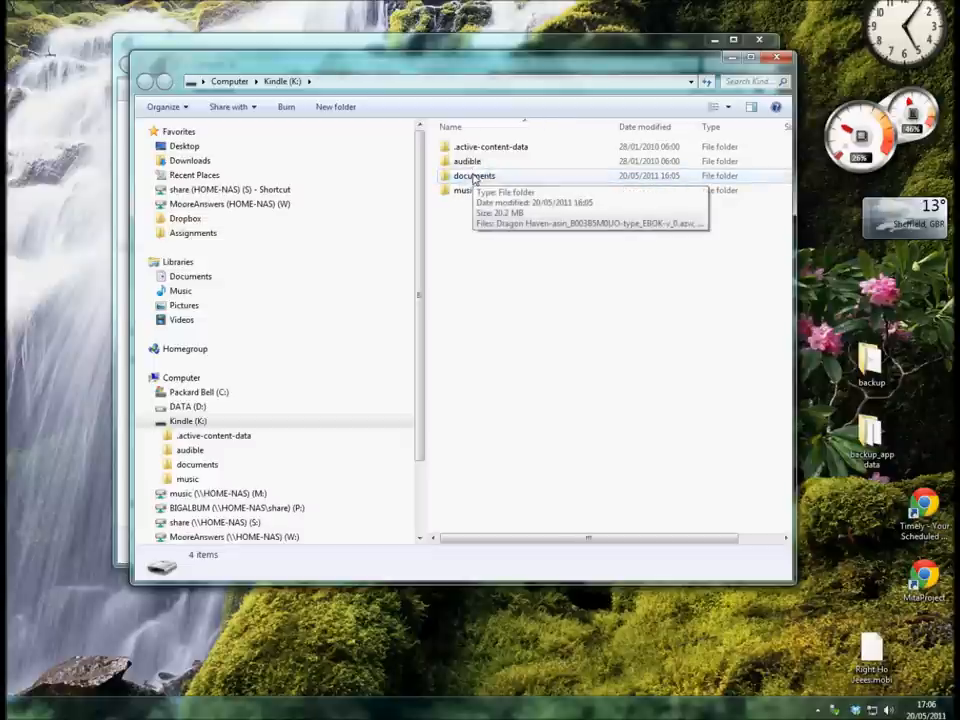
- Open the Kindle's documents folder and scroll down to the Right Ho Jeeves .mobi file
double_click(473, 175)
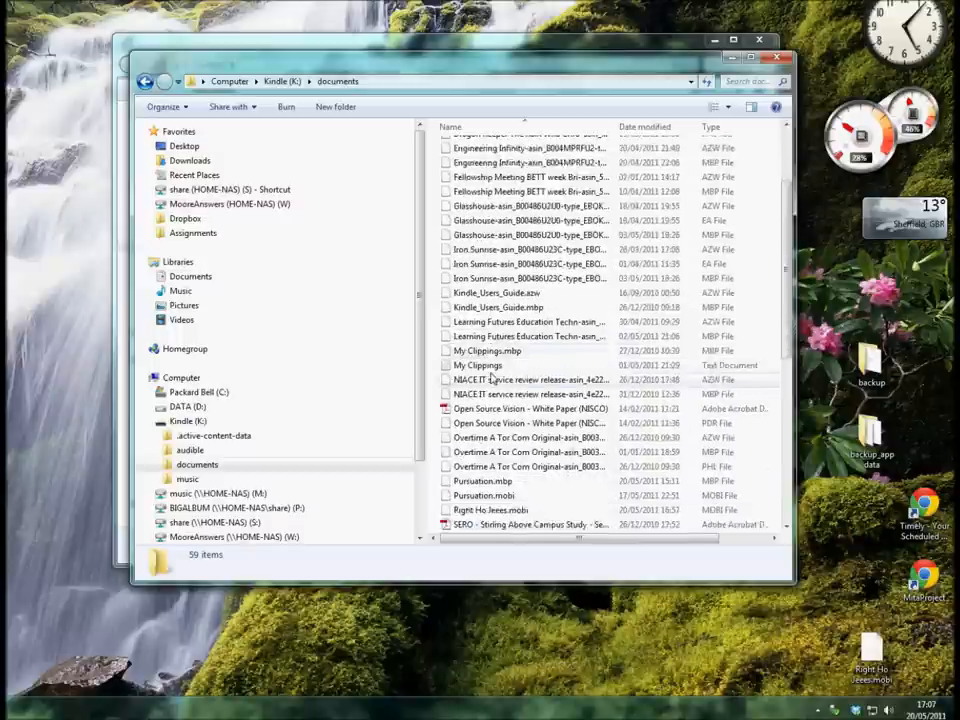
scroll(down, 3)
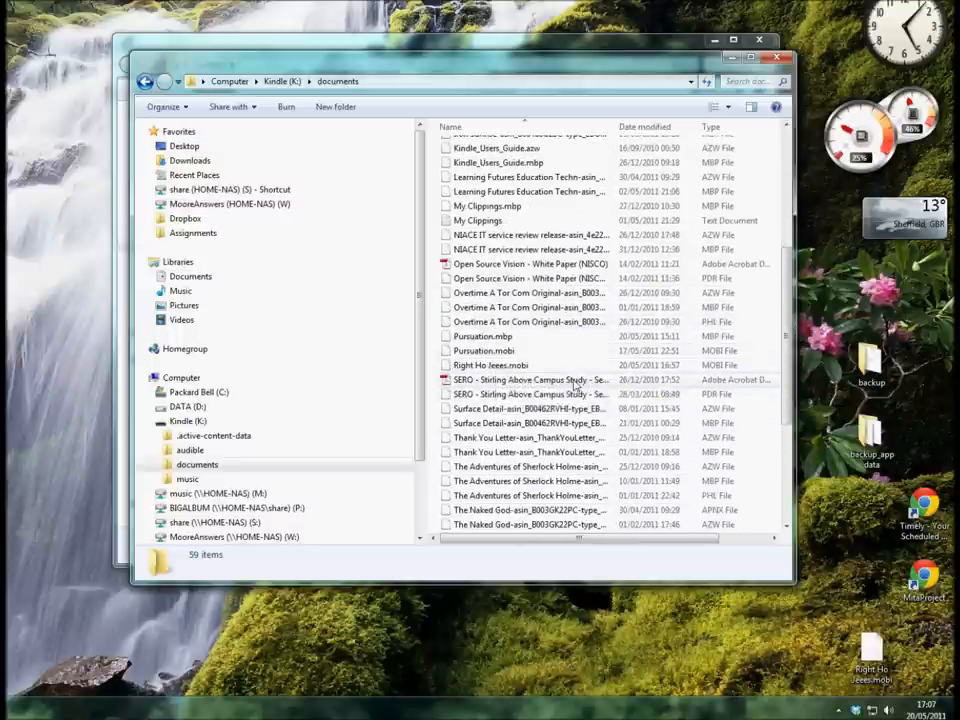
mouse_move(777, 57)
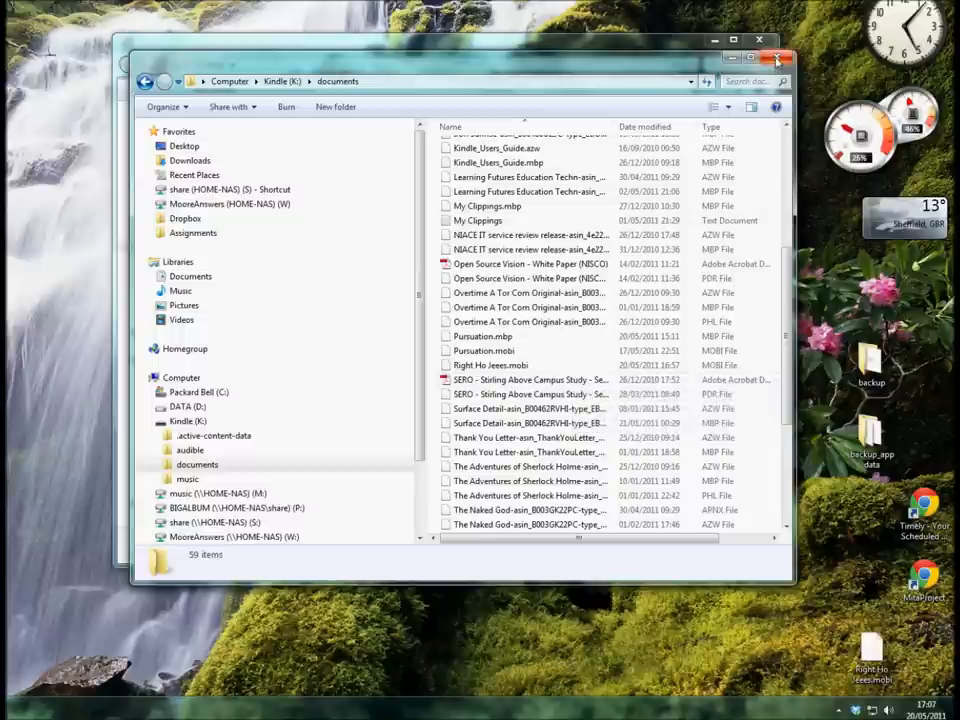